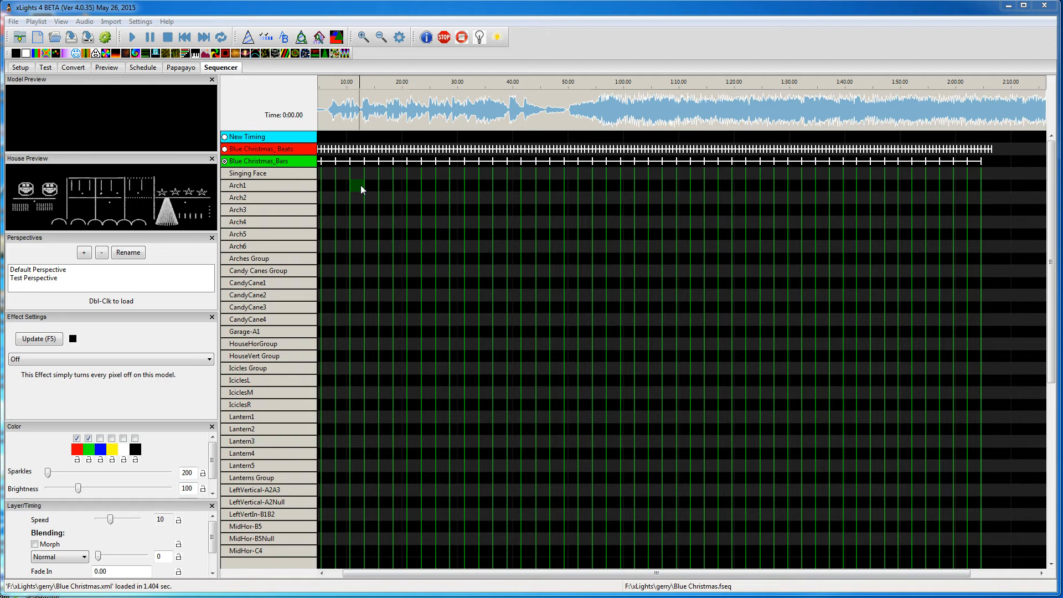
Step: Drag-select a time block across the model rows from Arch1 down to Garage-A1
left_click_drag(356, 188, 630, 351)
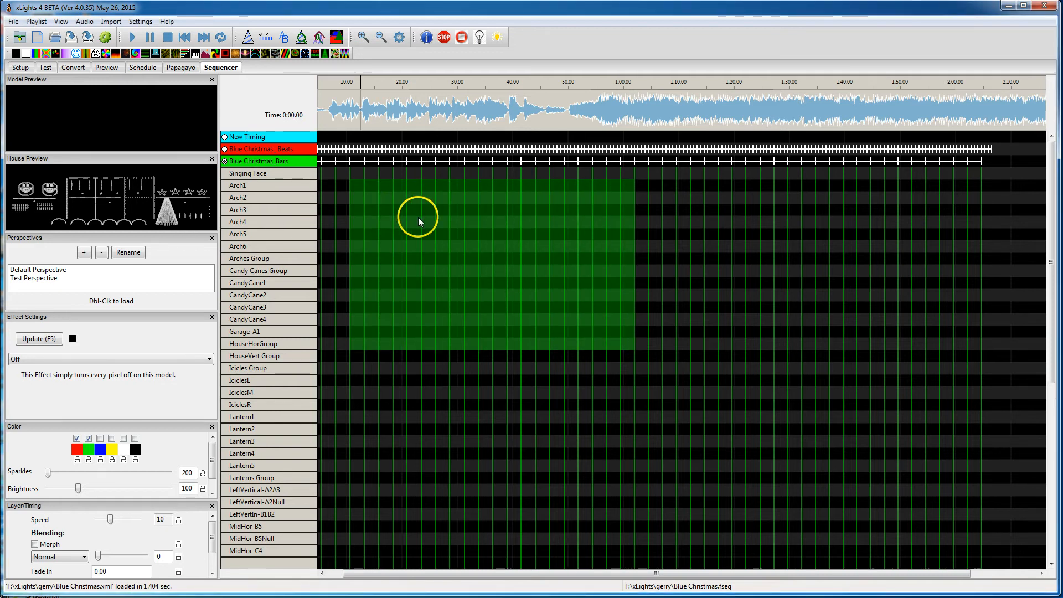
mouse_move(472, 241)
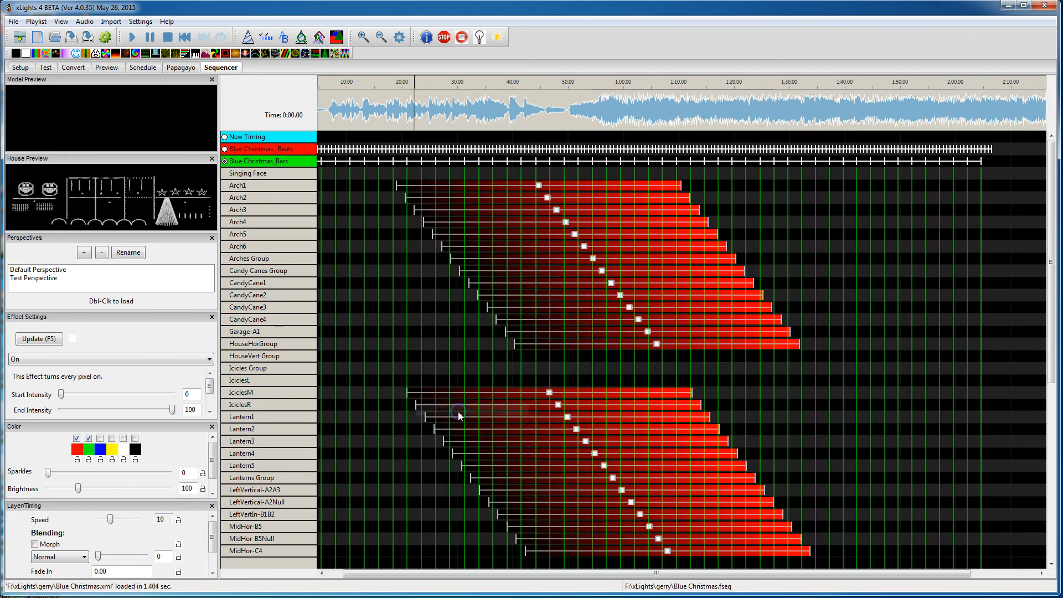
mouse_move(787, 546)
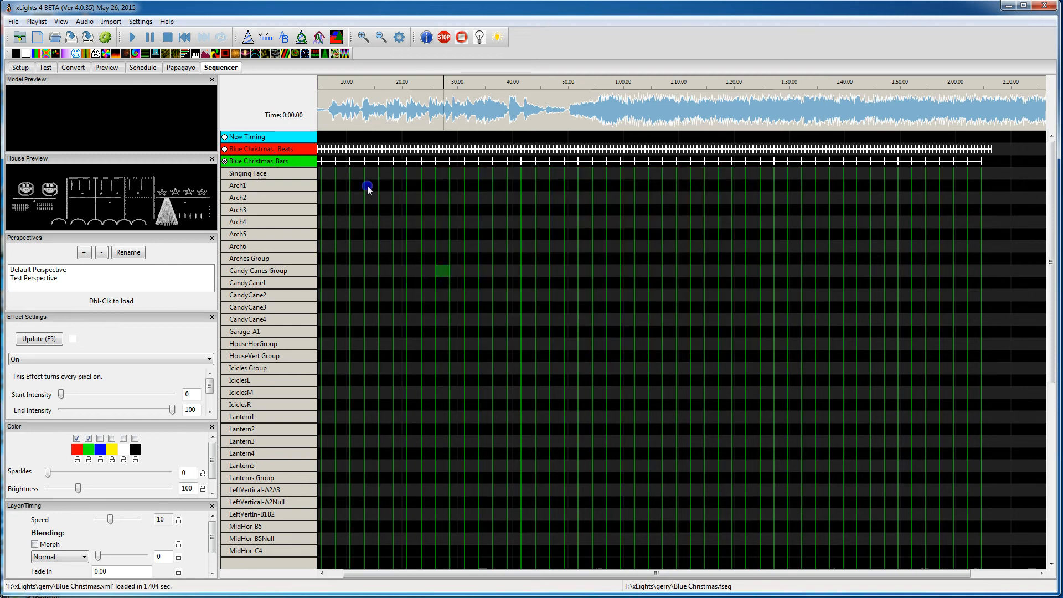
Step: Select the staggered red On ramps on the model rows for removal
left_click_drag(366, 187, 467, 307)
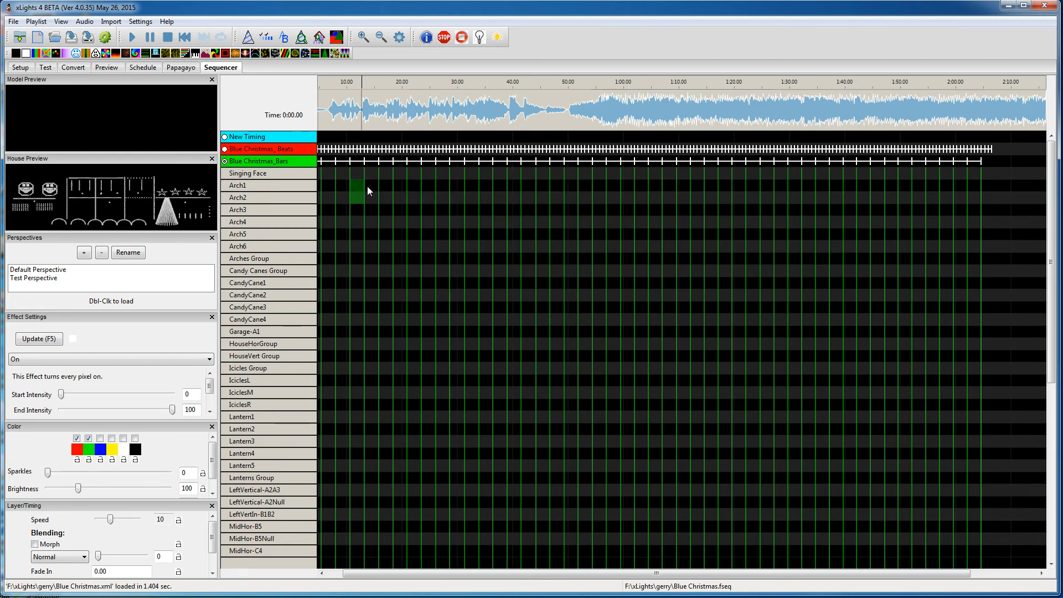
Step: Mark a shorter time block from Arch1 downward, reshaping it over the arch rows
left_click_drag(356, 191, 417, 241)
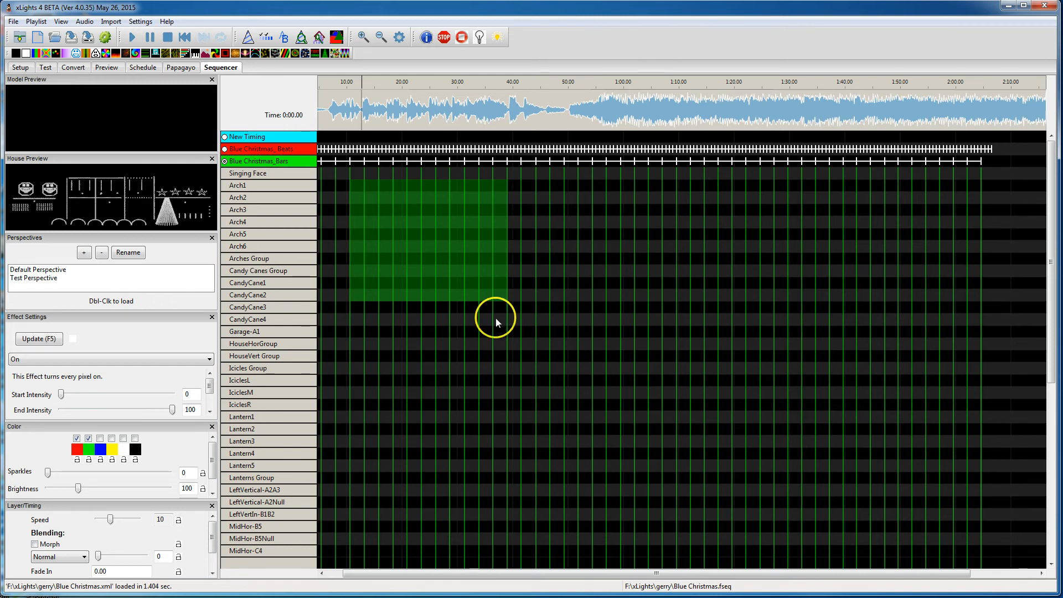
mouse_move(479, 286)
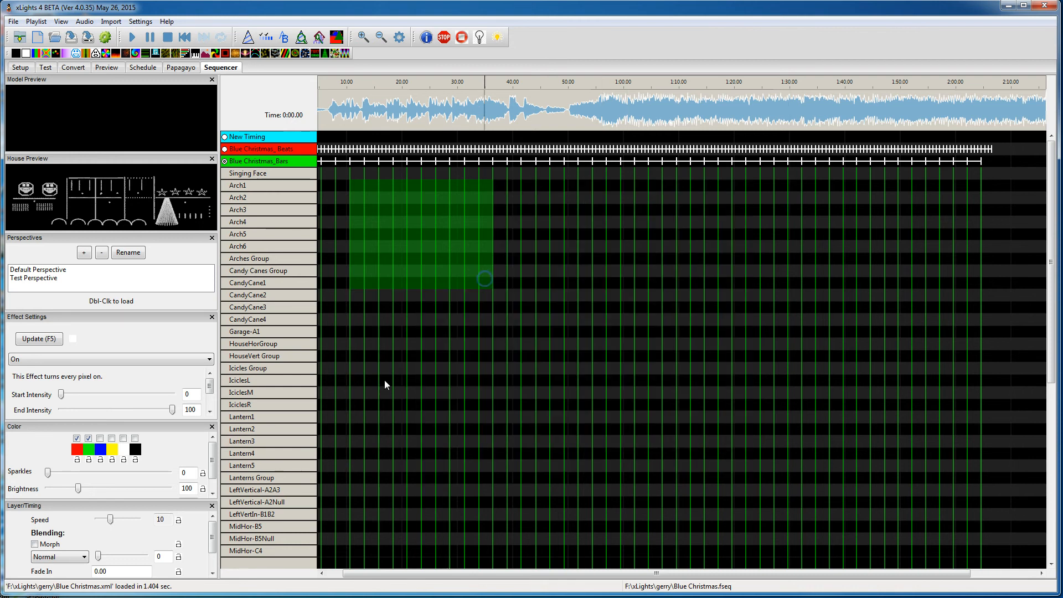
left_click_drag(485, 278, 707, 351)
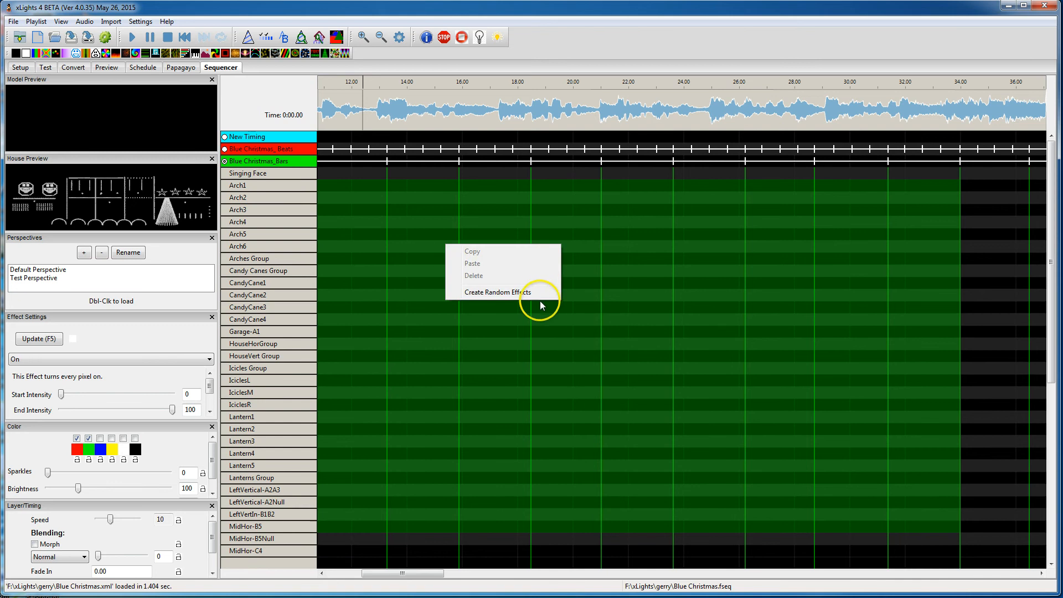
Step: Fill the marked block with Create Random Effects from the right-click menu
left_click(498, 292)
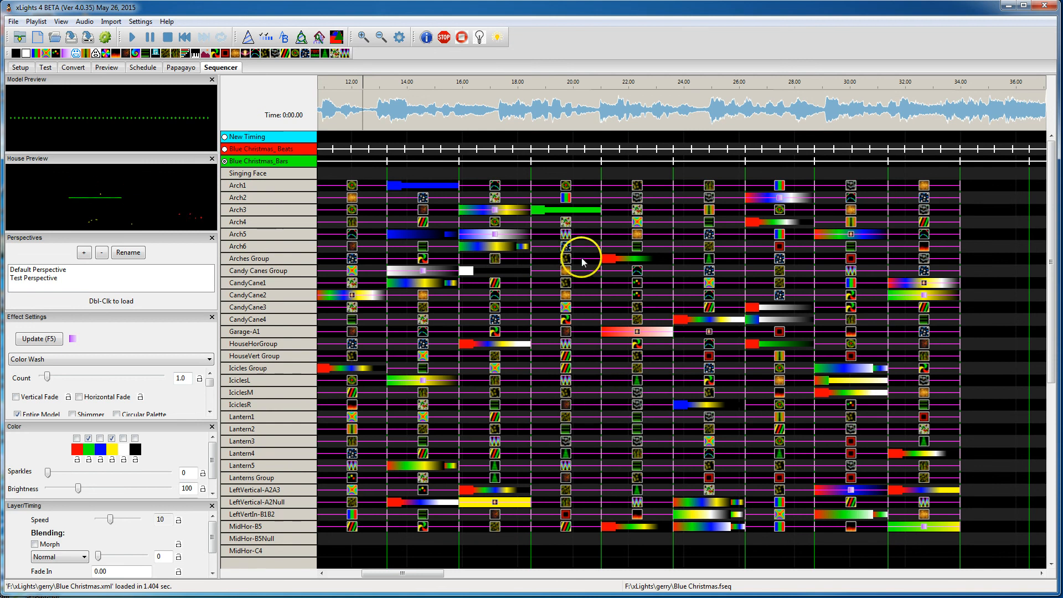
mouse_move(475, 289)
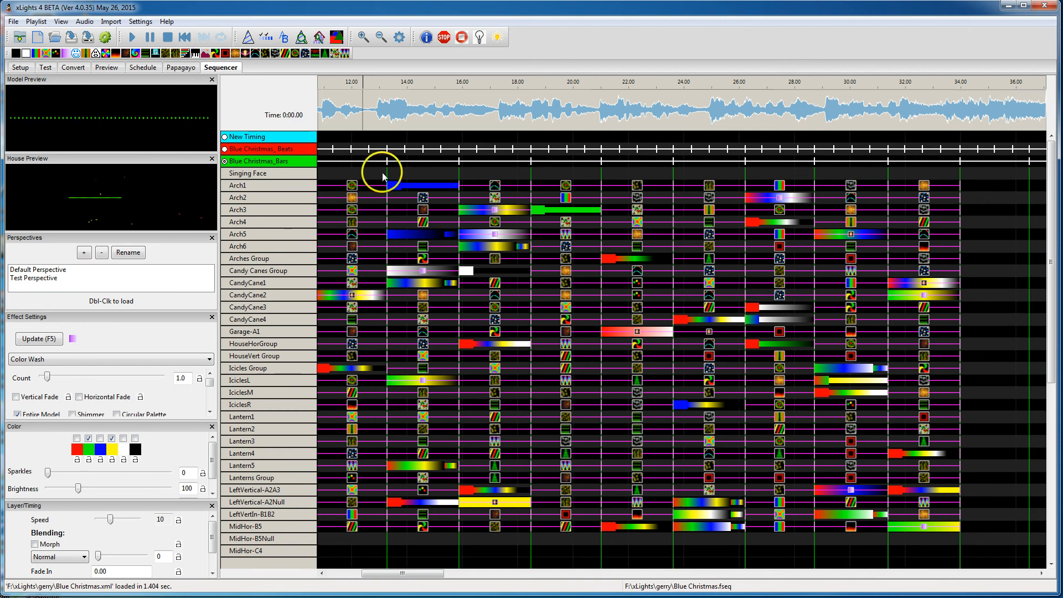
mouse_move(387, 162)
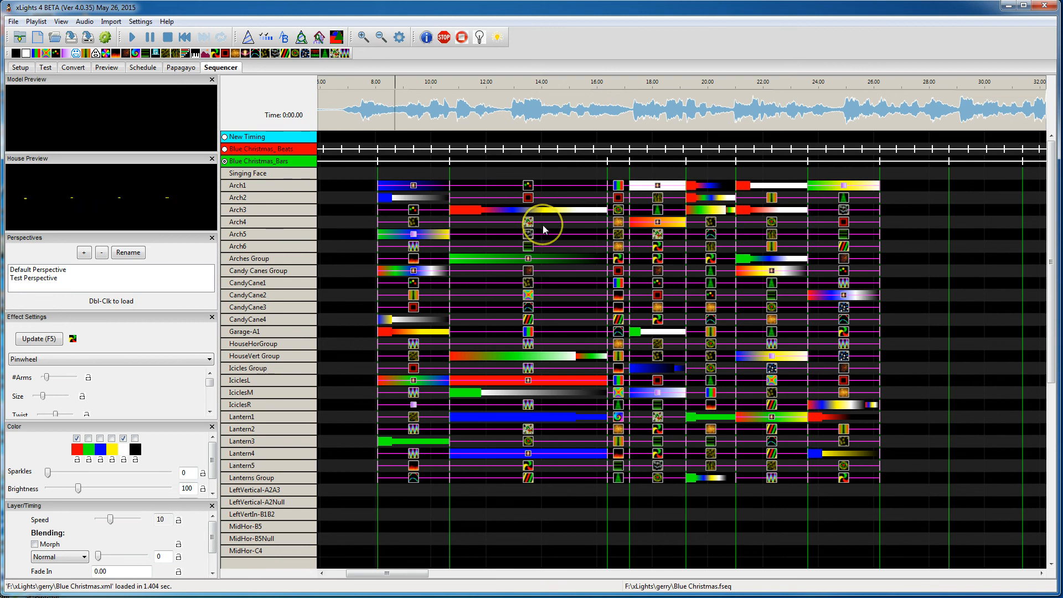
mouse_move(525, 294)
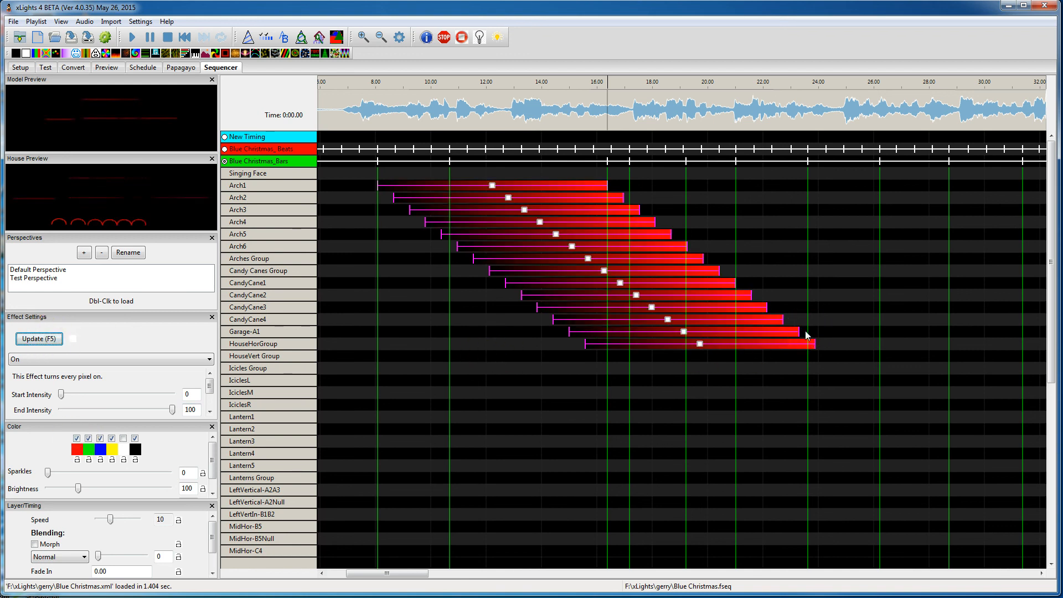
Step: Switch to the Setup tab showing the directories and E131 networks
left_click(20, 83)
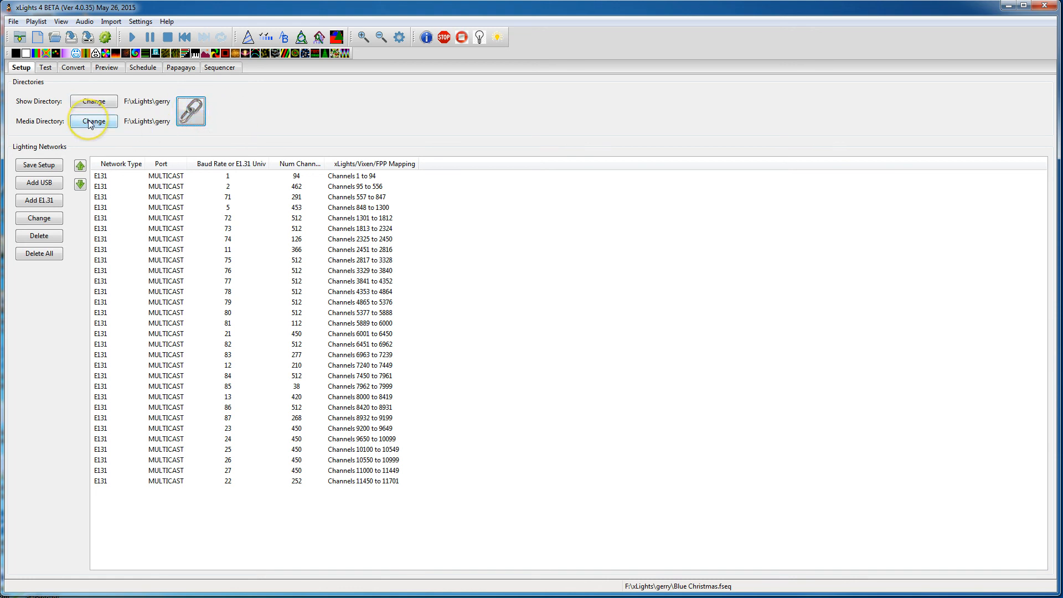
Step: Change the Media Directory to the F:\xLights\2015\Christmas folder
left_click(93, 121)
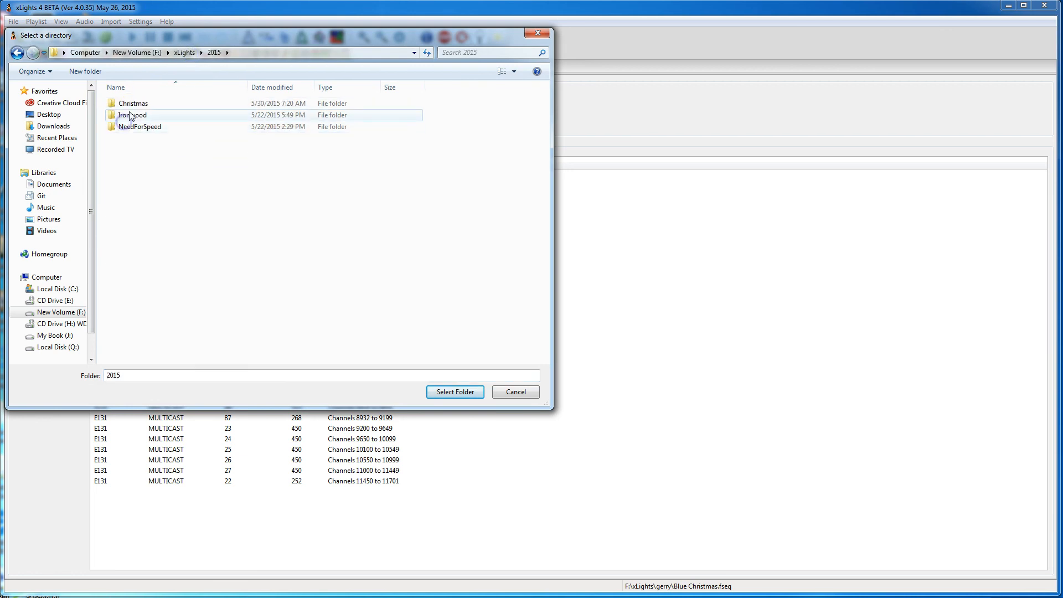
left_click(455, 391)
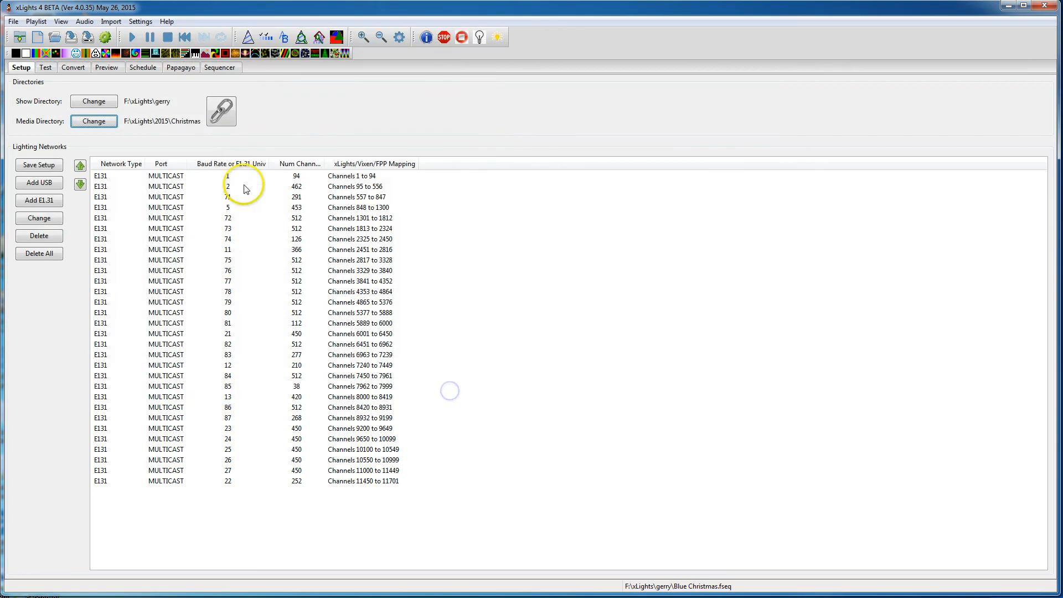
mouse_move(165, 134)
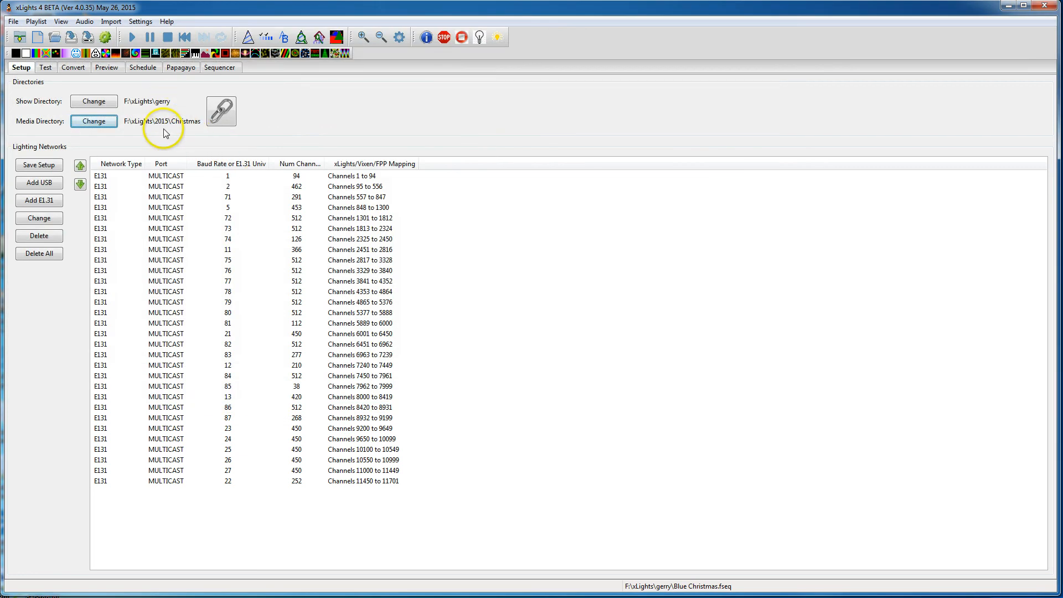
mouse_move(190, 133)
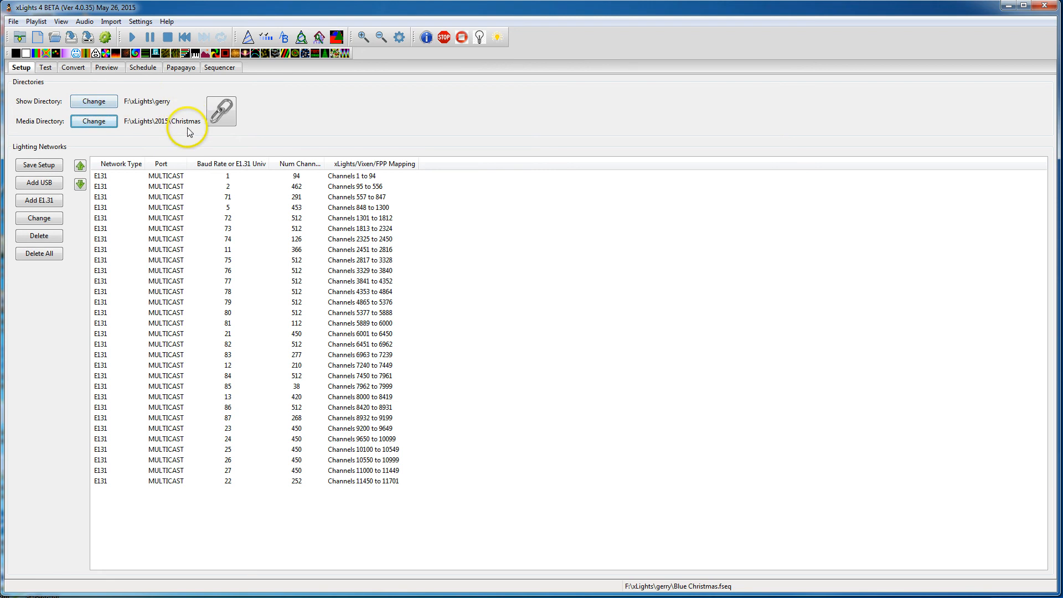
mouse_move(221, 112)
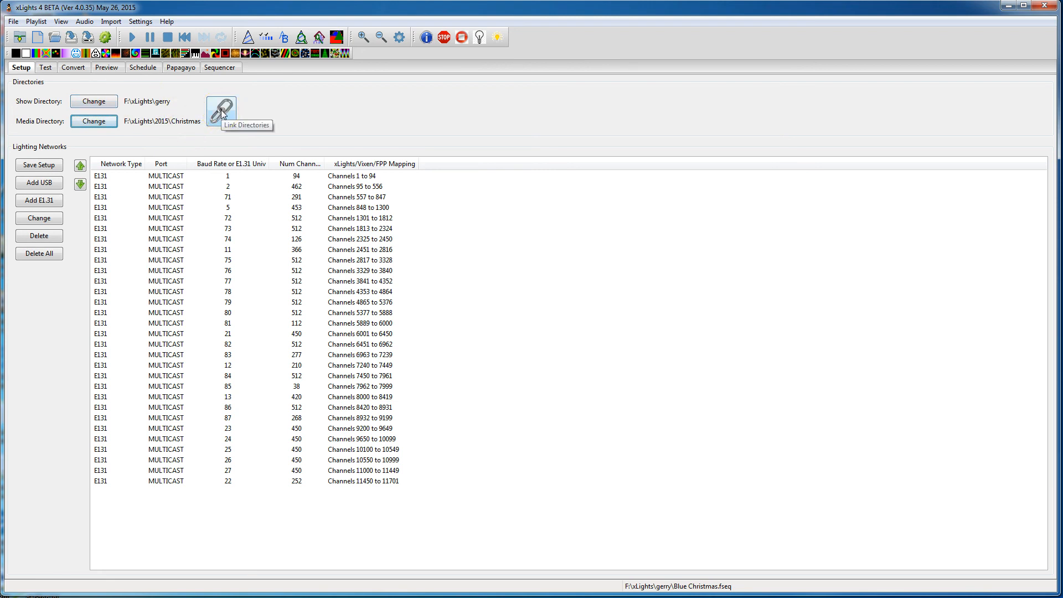
Step: Link the media directory to F:\xLights\gerry and return to the Sequencer
left_click(220, 109)
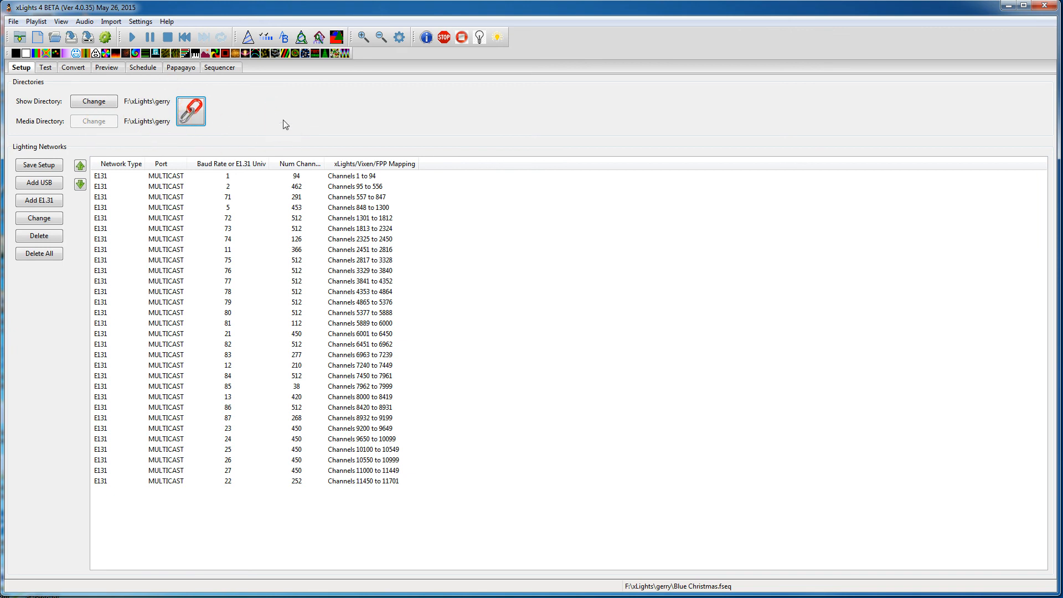
left_click(220, 67)
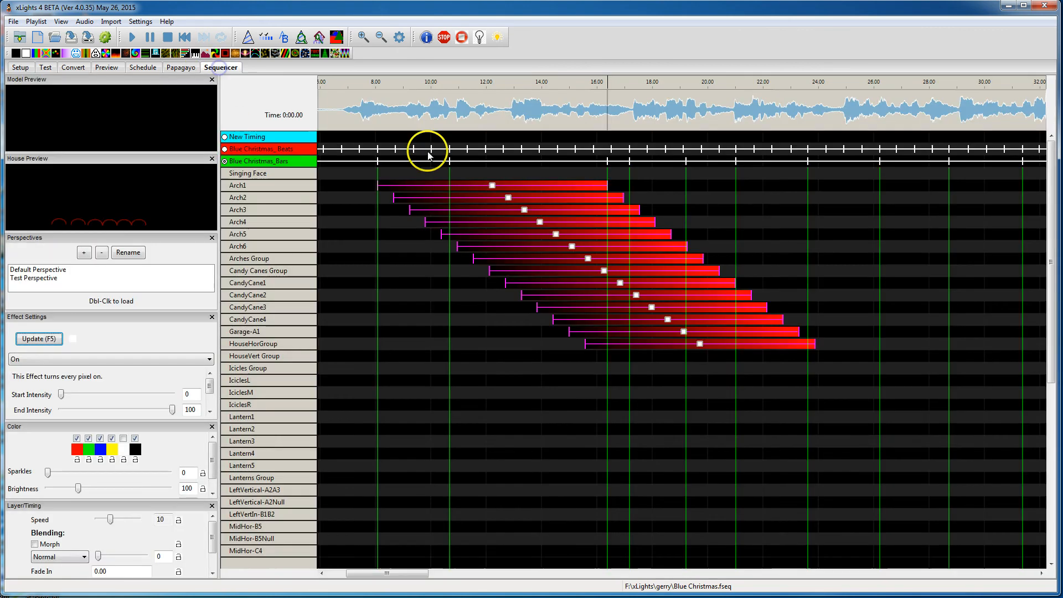